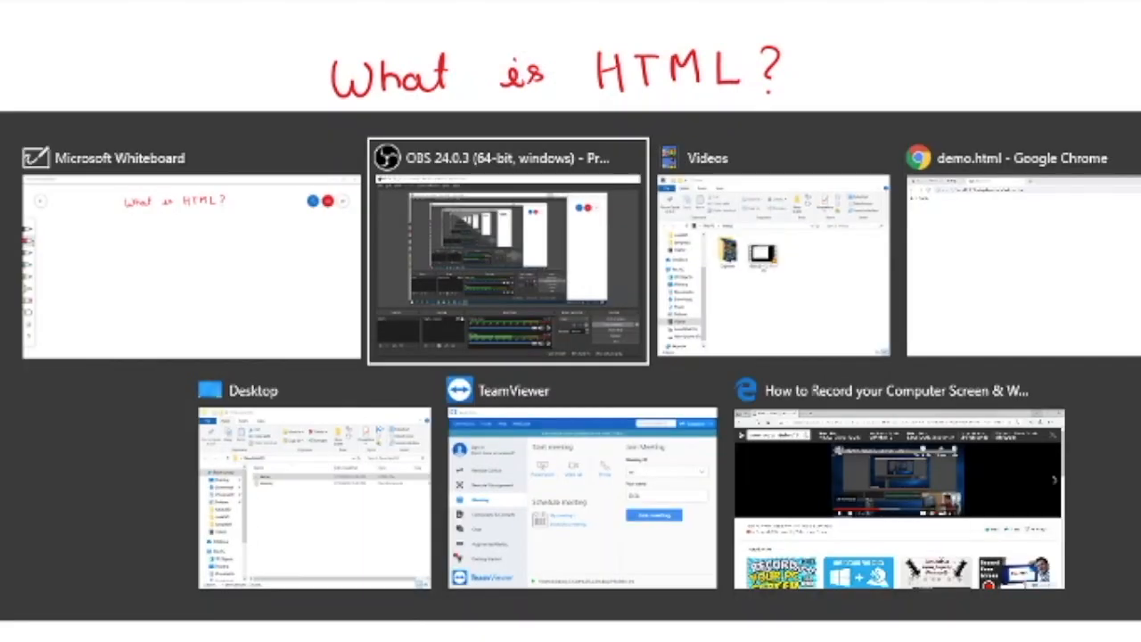
Switch to the Windows desktop from the Alt+Tab task switcher.
left_click(189, 267)
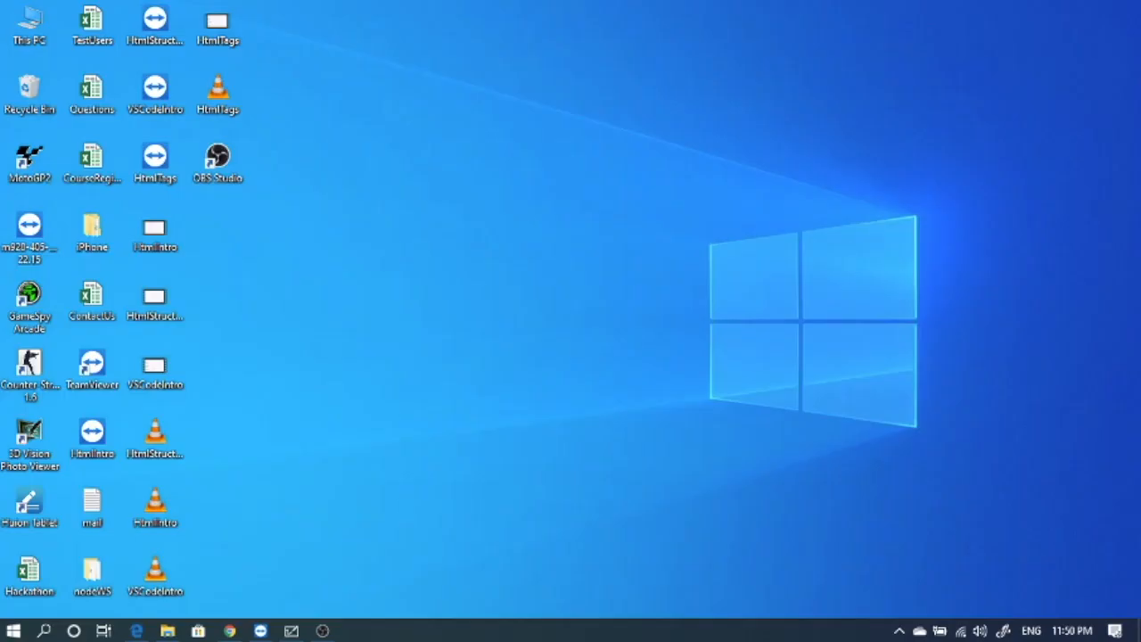
Create a new desktop folder named NewsteinWS via the New > Folder menu.
right_click(187, 228)
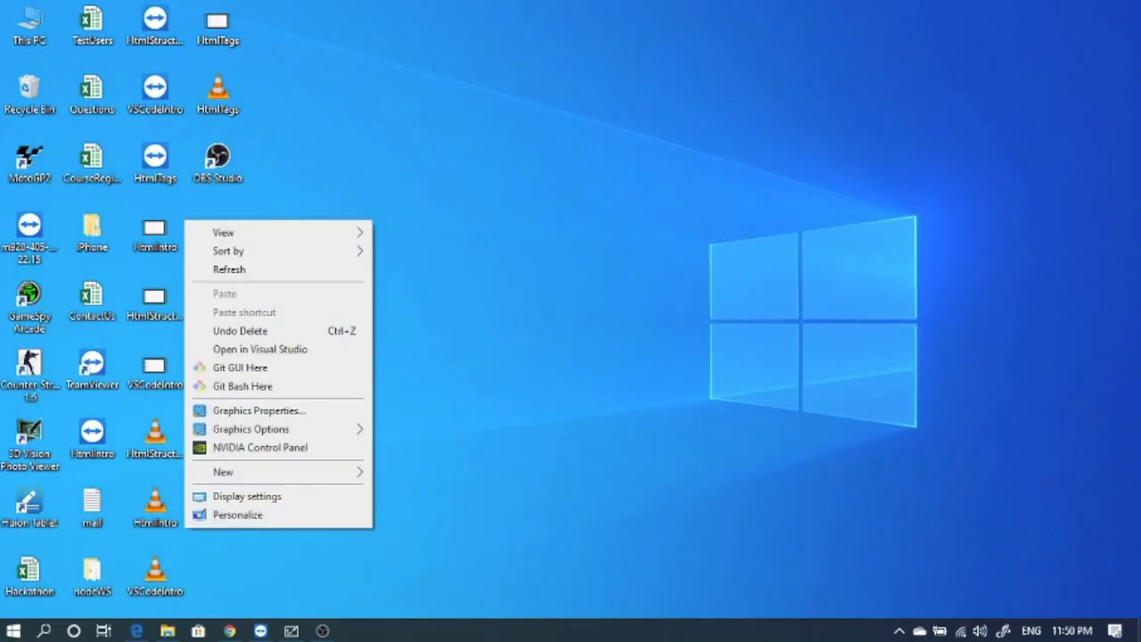
mouse_move(248, 496)
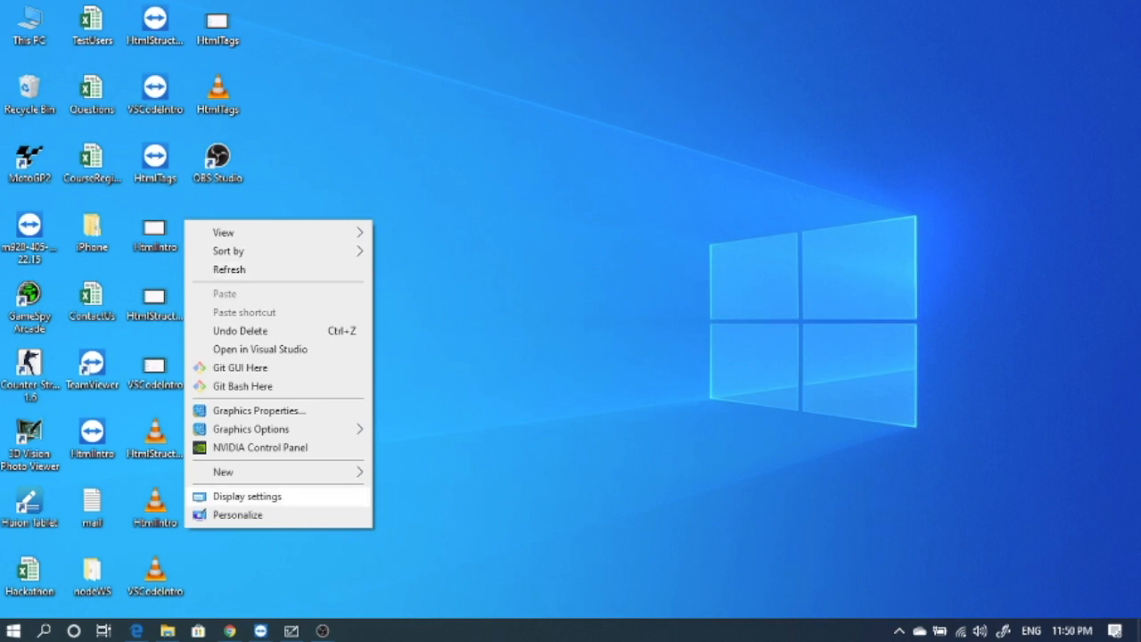
left_click(221, 471)
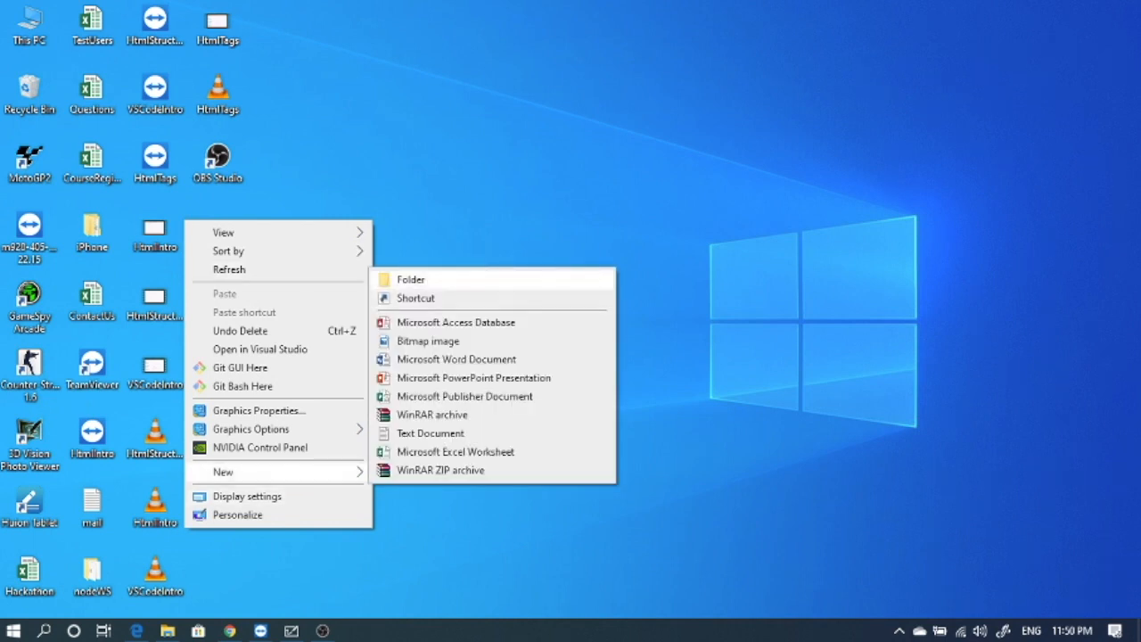
left_click(410, 278)
type("NewsteinWS")
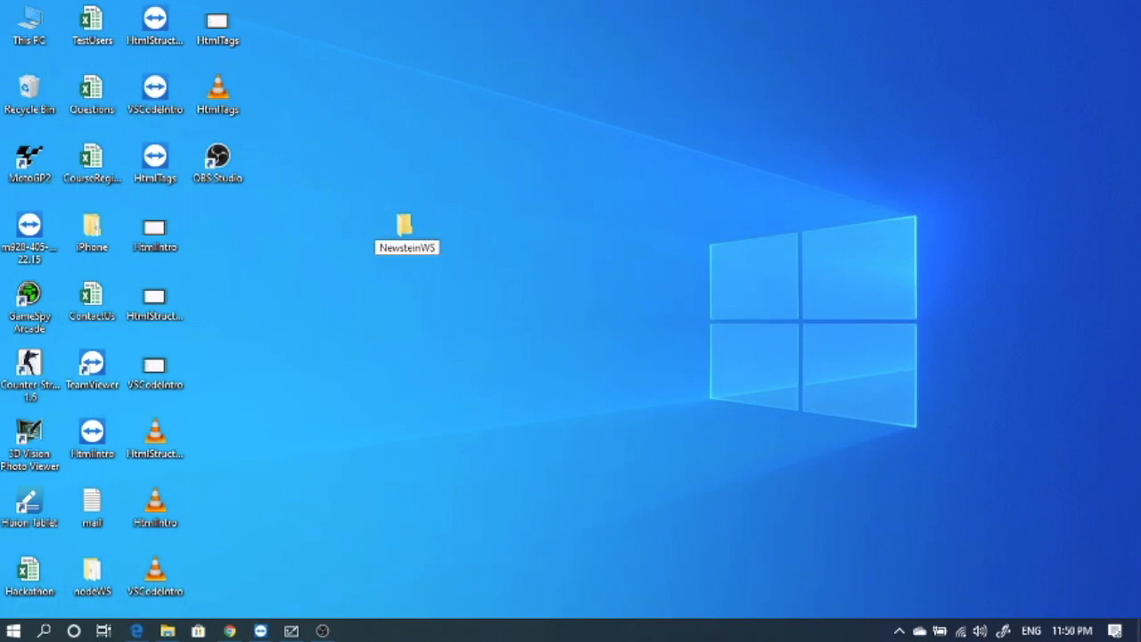
left_click(406, 228)
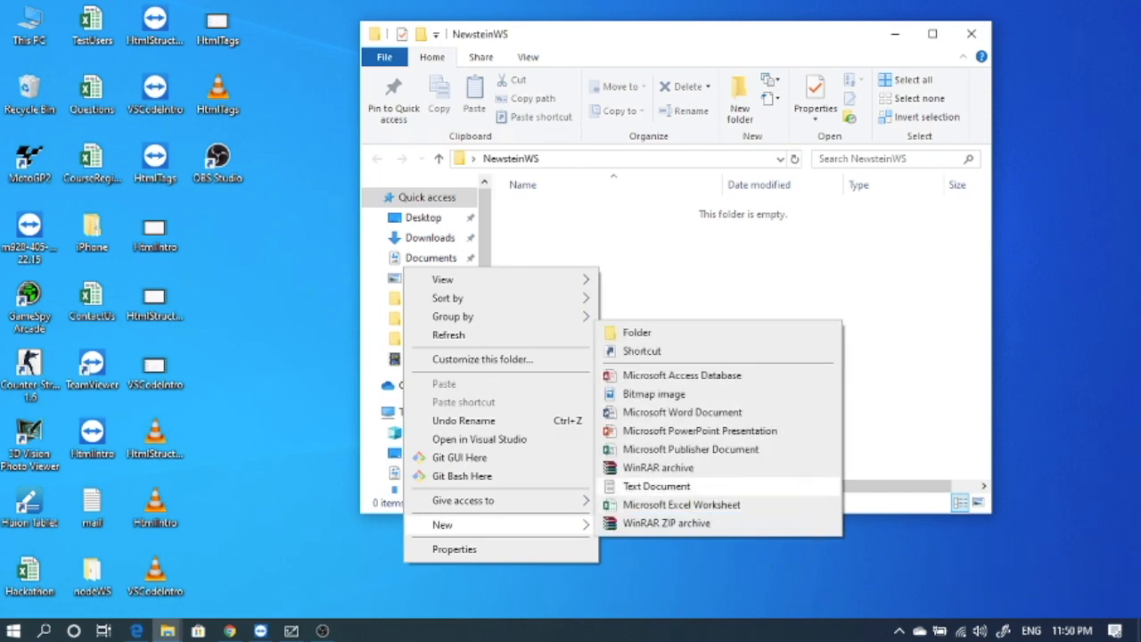
Add an empty text document named dummy inside NewsteinWS.
left_click(656, 485)
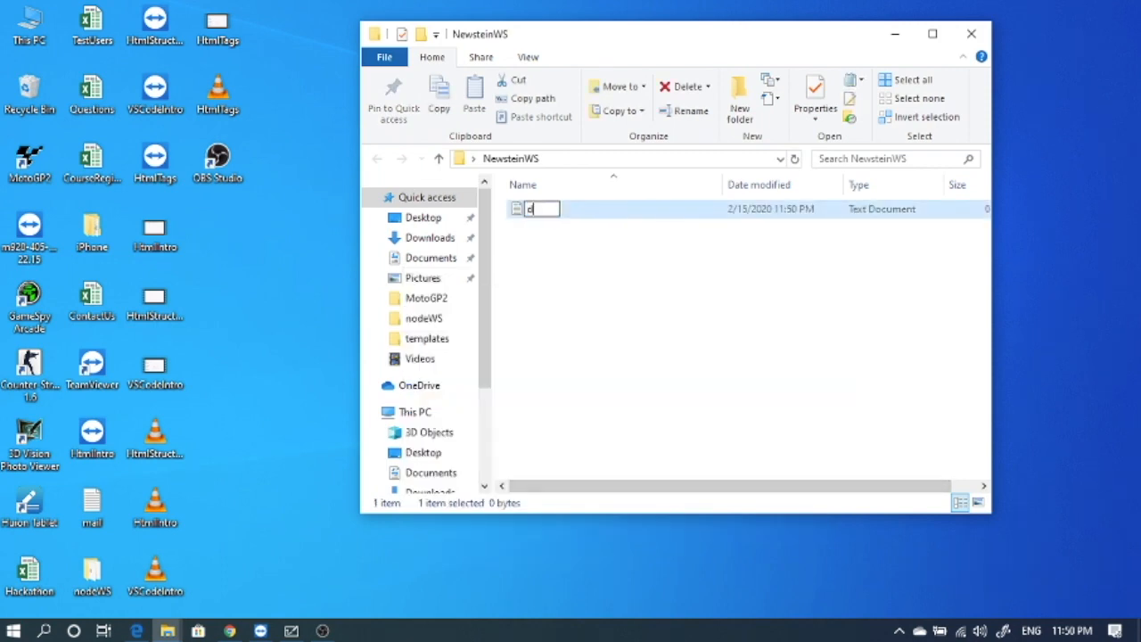
type("ummy")
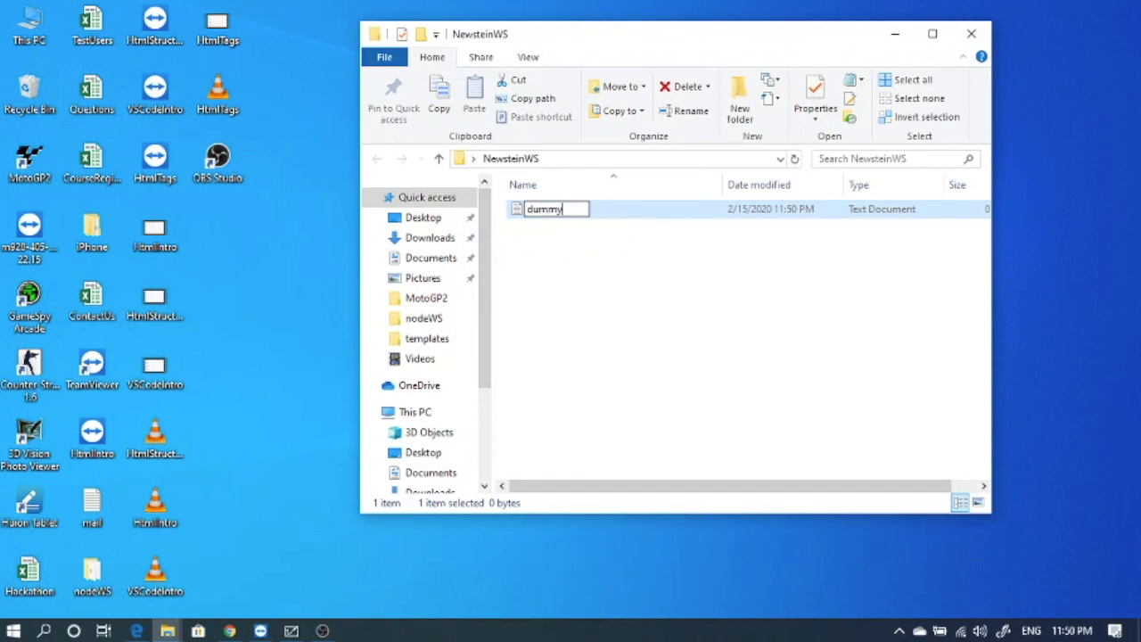
key("enter")
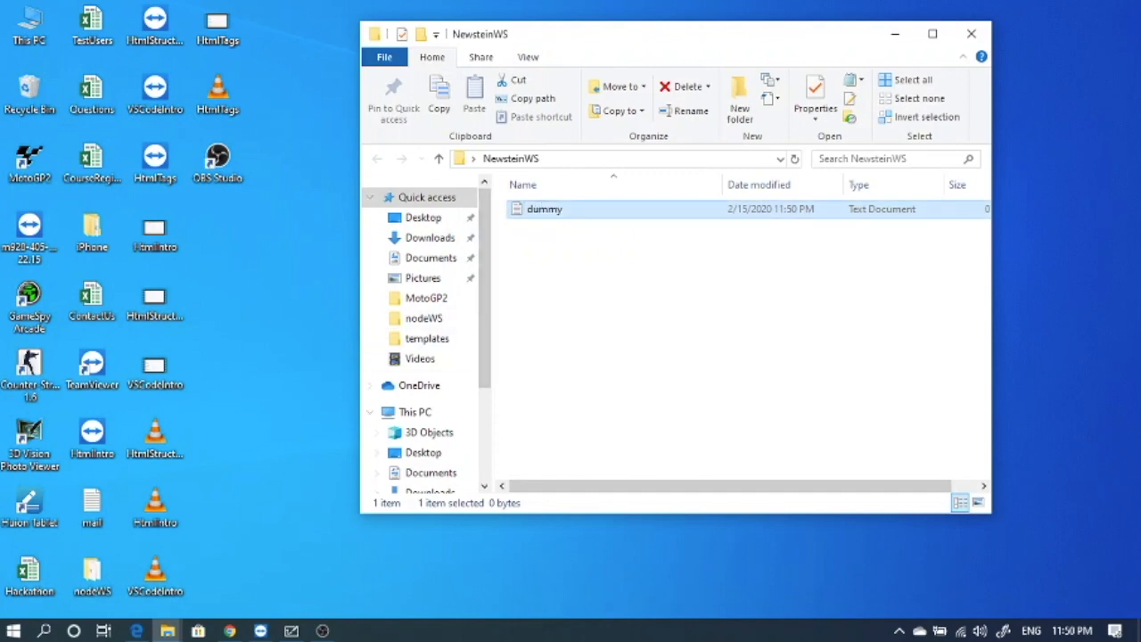
Save the opened dummy document as demo.html with Save as type All Files in NewsteinWS.
double_click(545, 208)
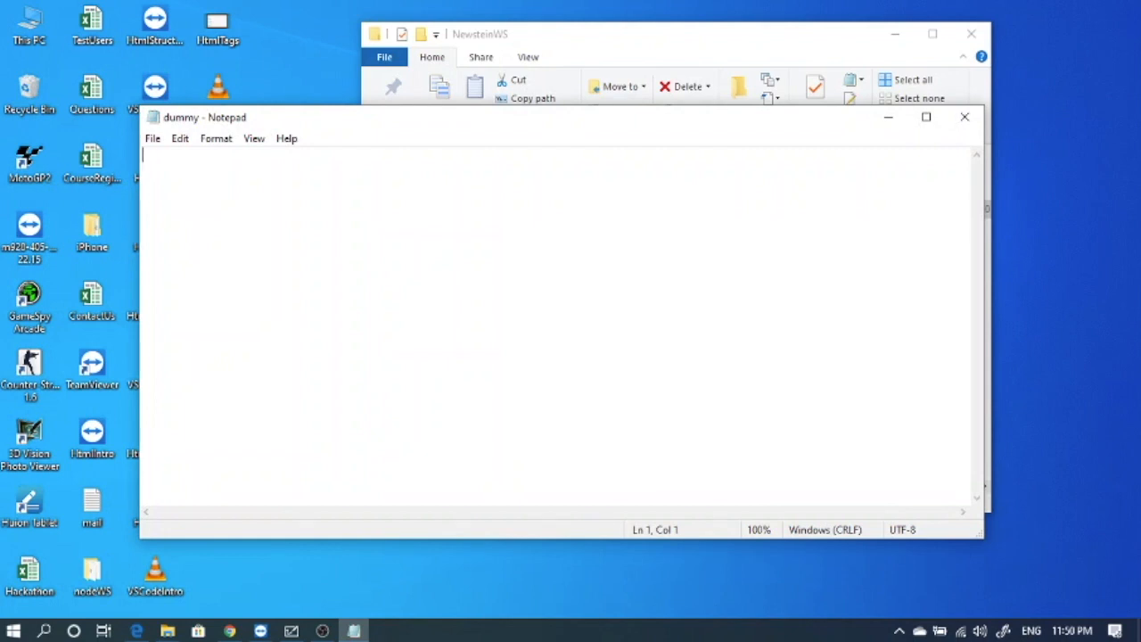
left_click(154, 139)
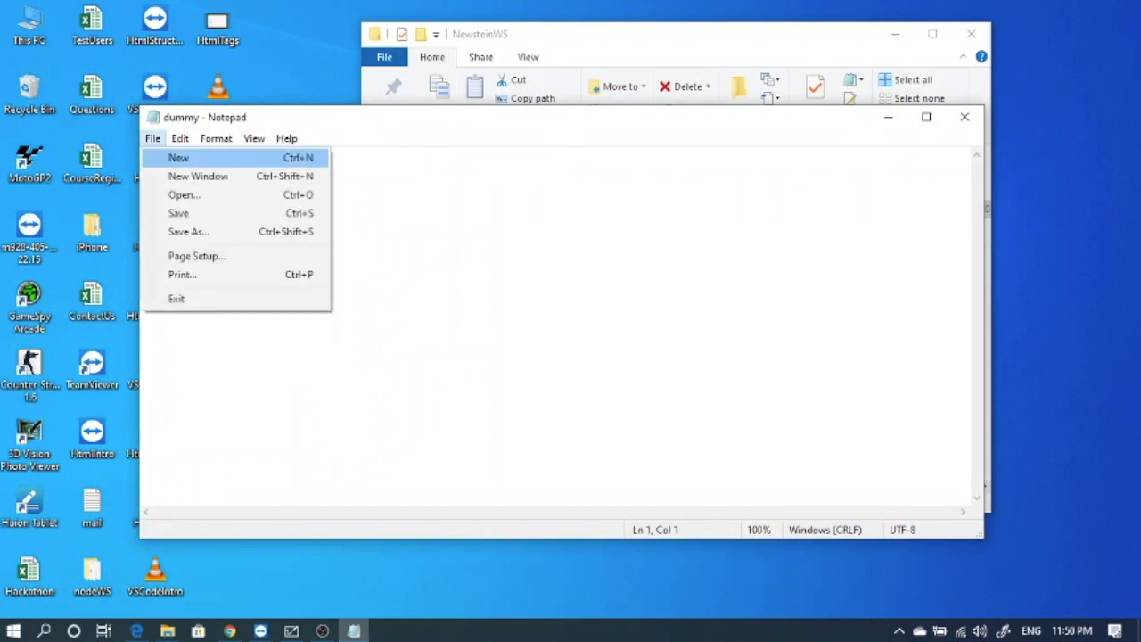
left_click(189, 232)
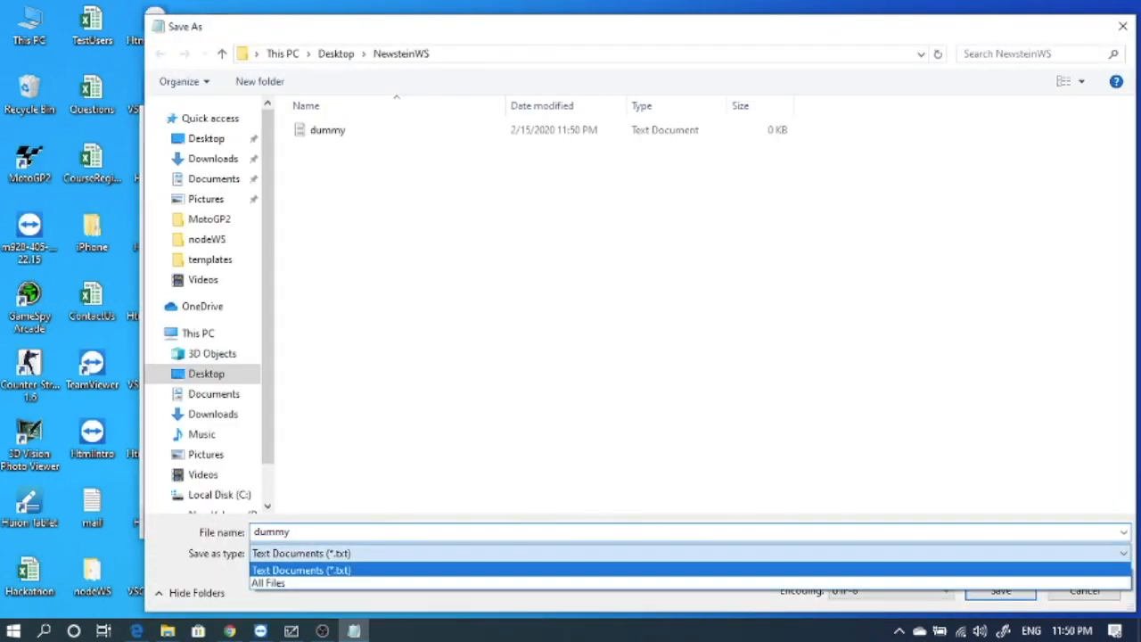
left_click(267, 581)
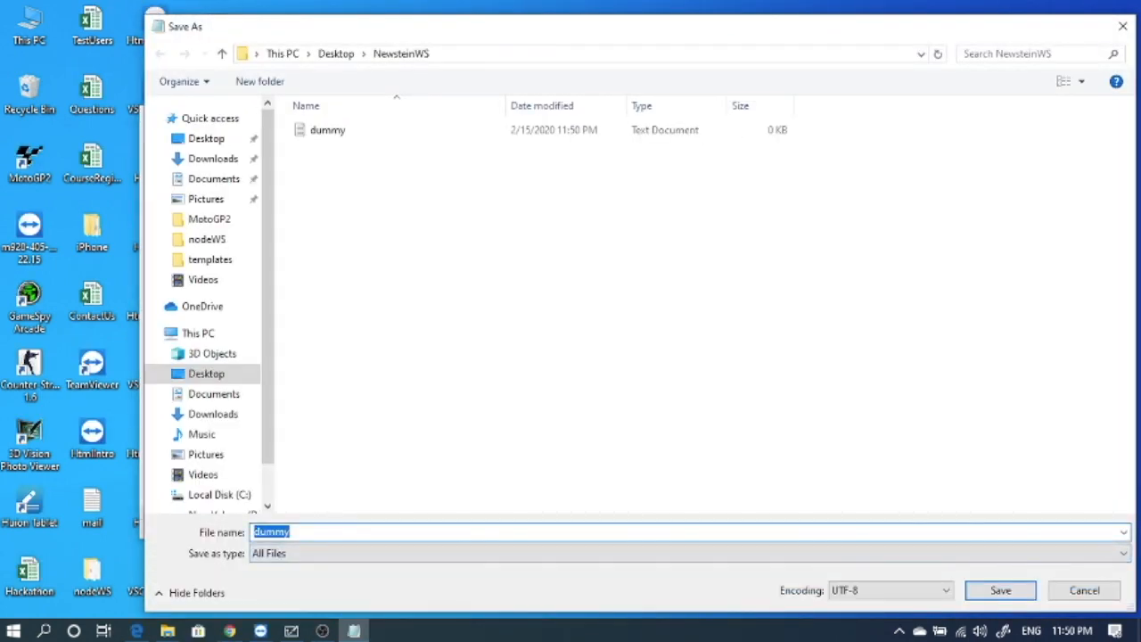
type("demo.")
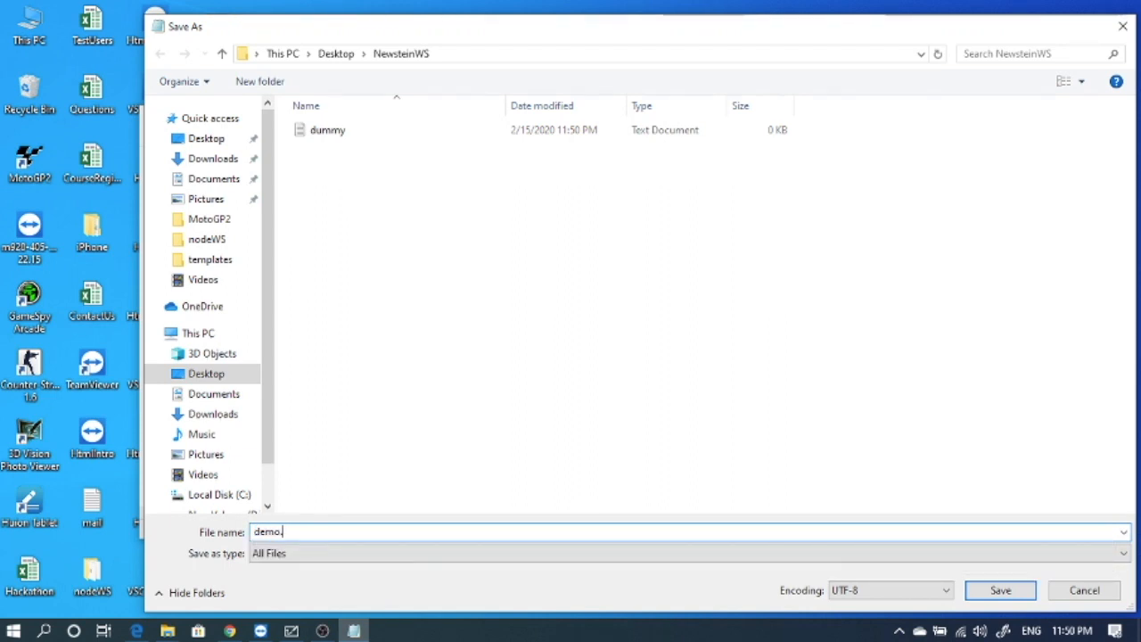
type("html")
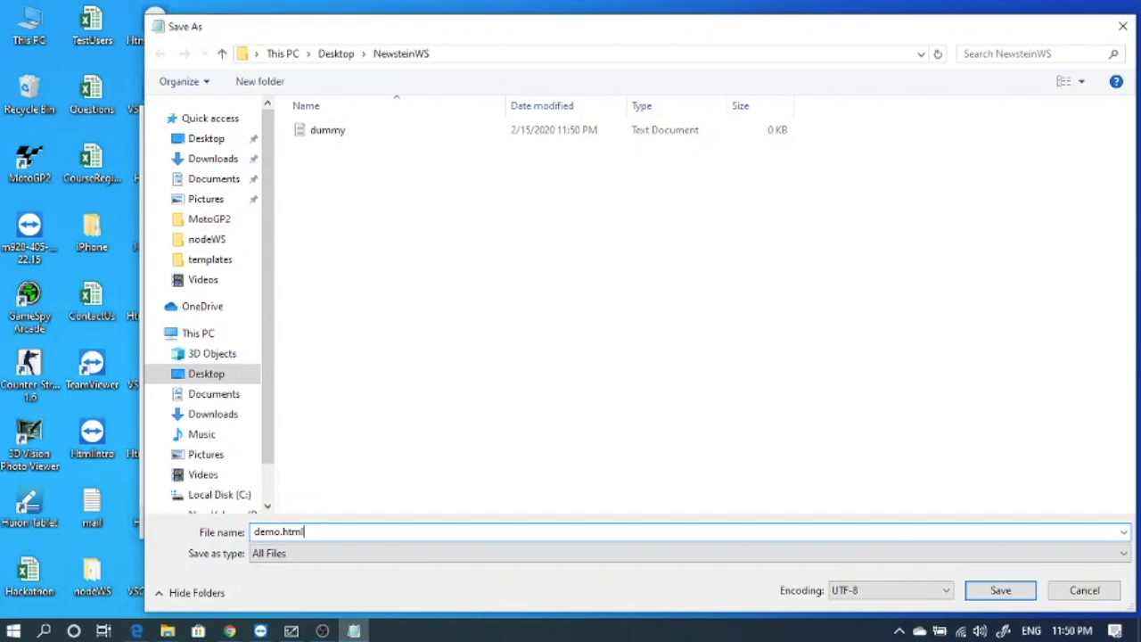
left_click(999, 591)
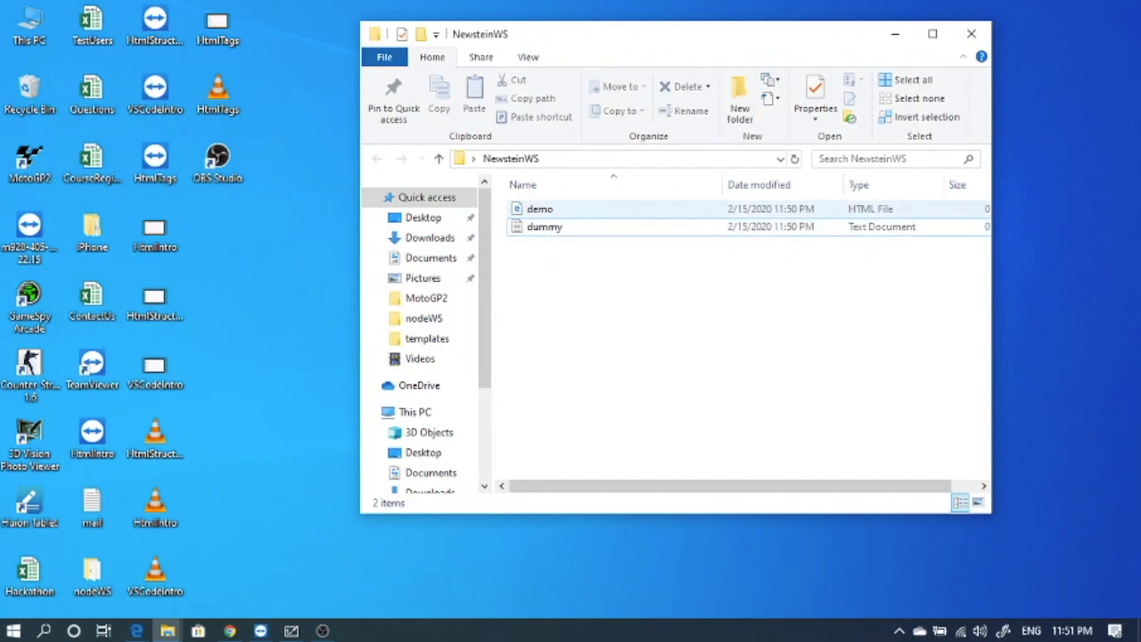
Open the demo file from the folder with Notepad for editing.
left_click(545, 226)
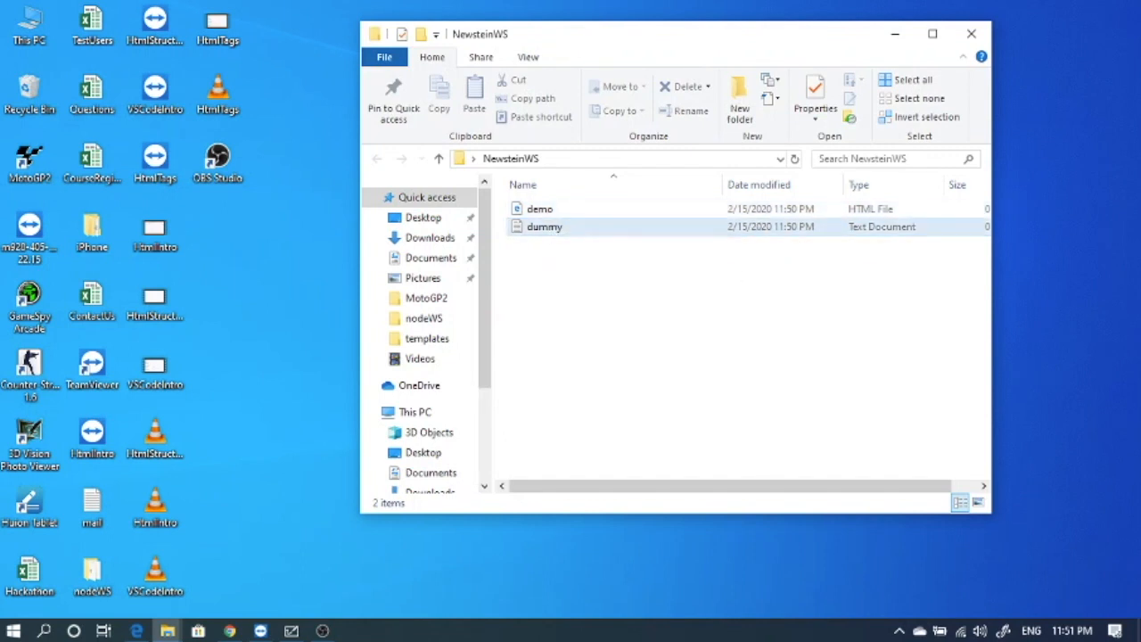
right_click(538, 206)
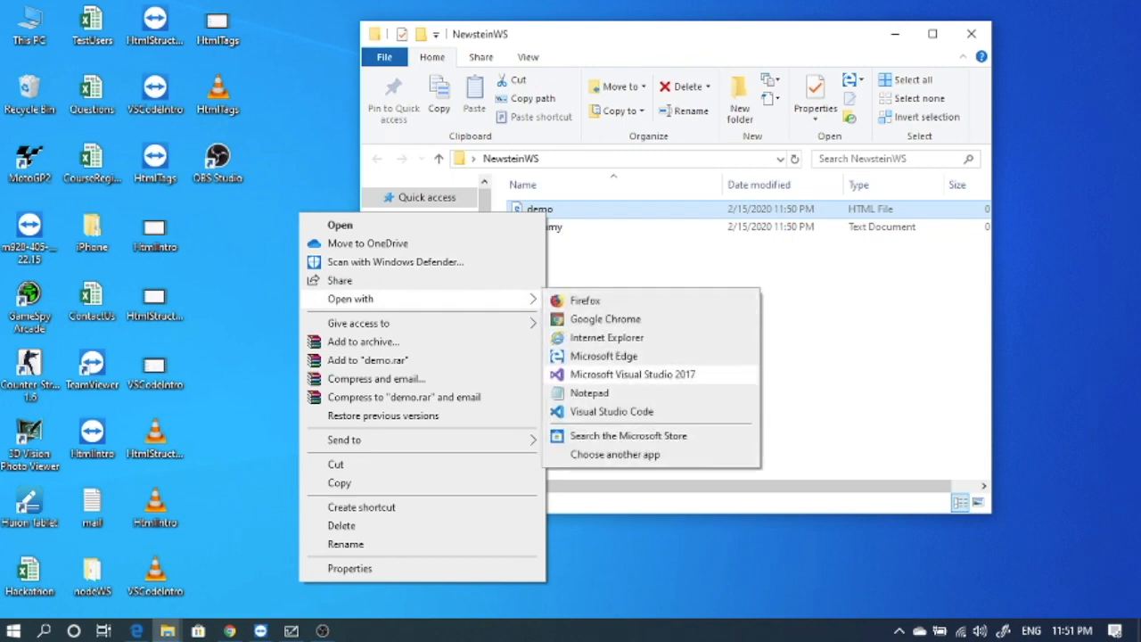
left_click(588, 392)
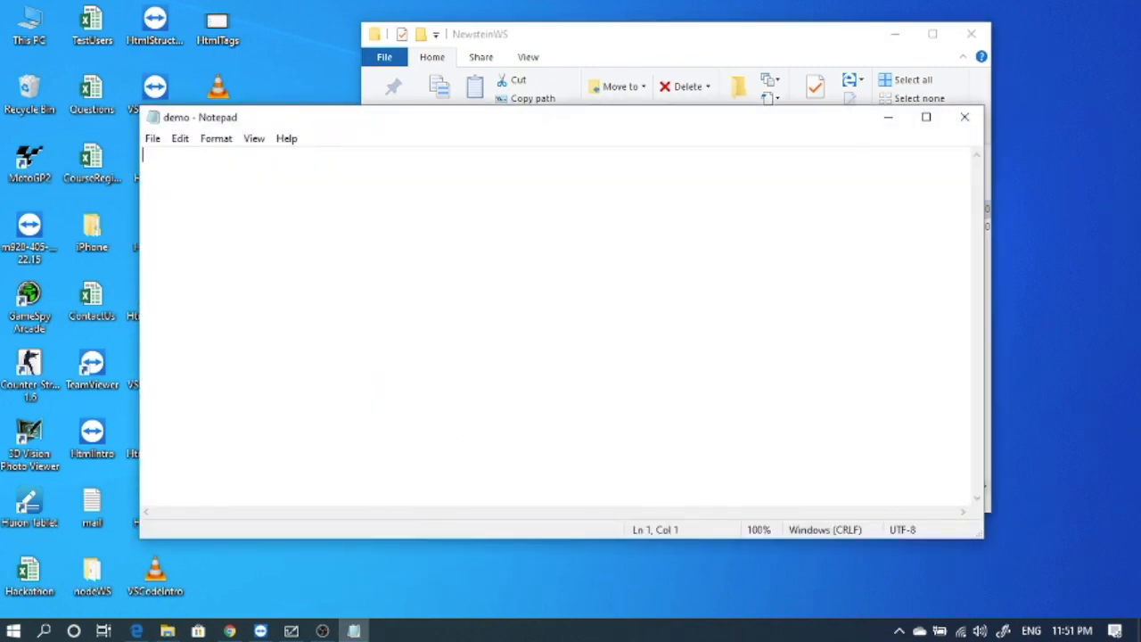
Open demo.html with Google Chrome, showing a blank page beside Notepad.
right_click(540, 209)
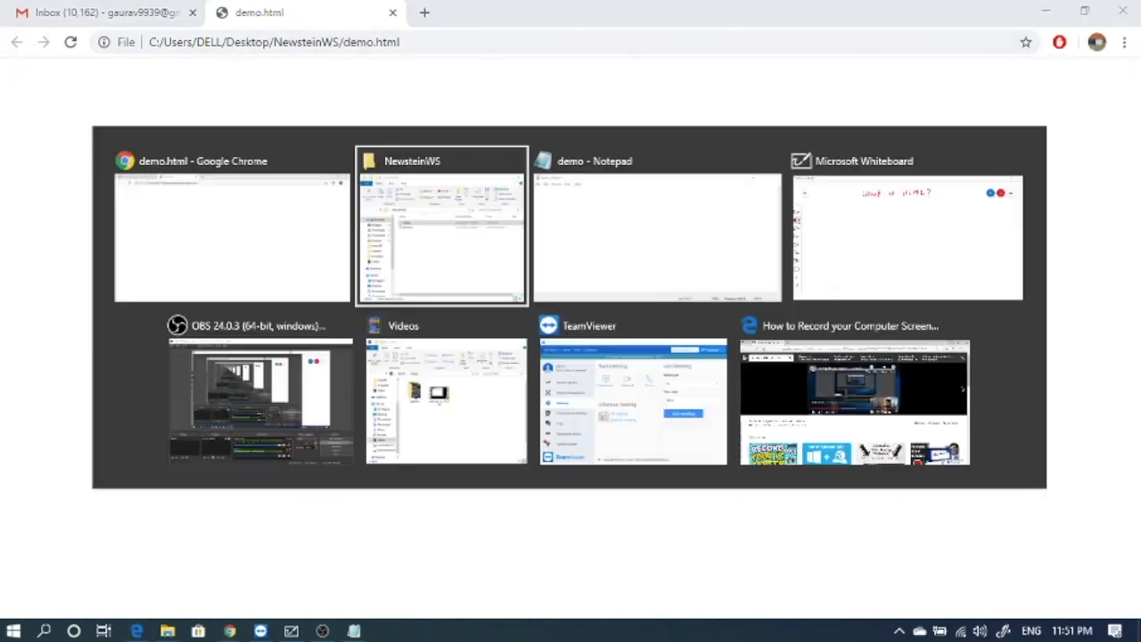
Write Hello World! into demo.html in Notepad and save it.
left_click(656, 222)
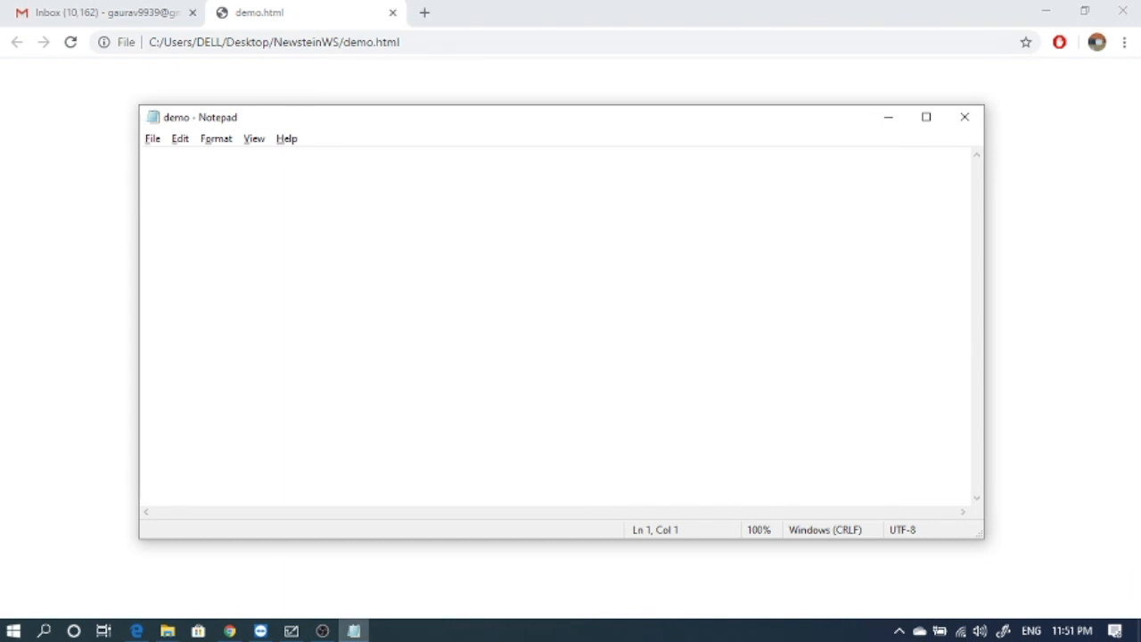
type("Hello")
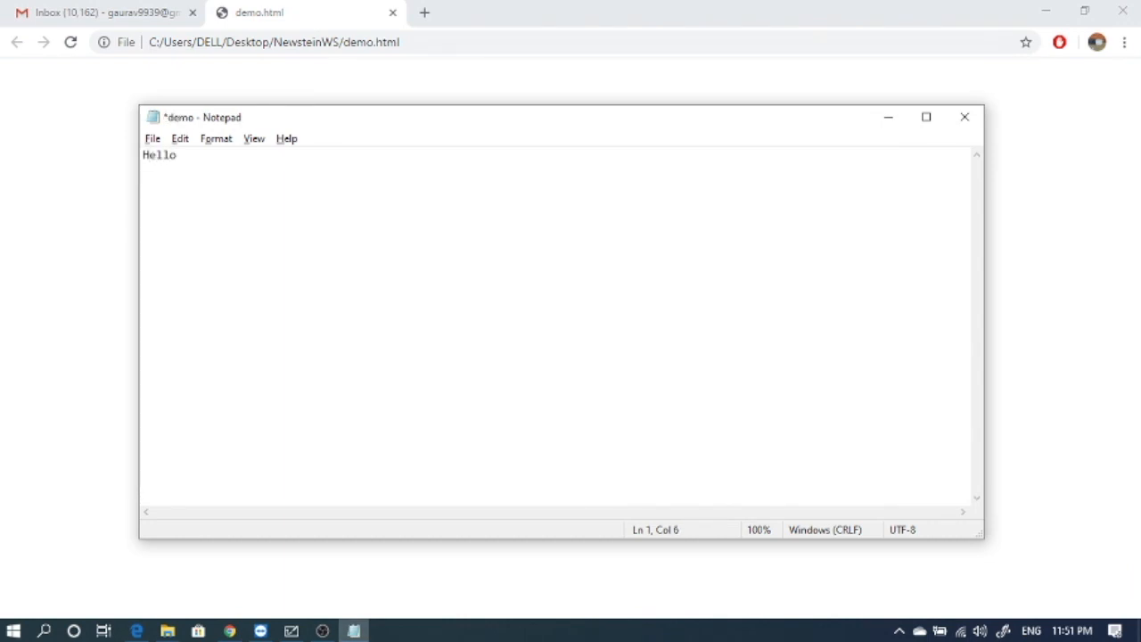
type("World")
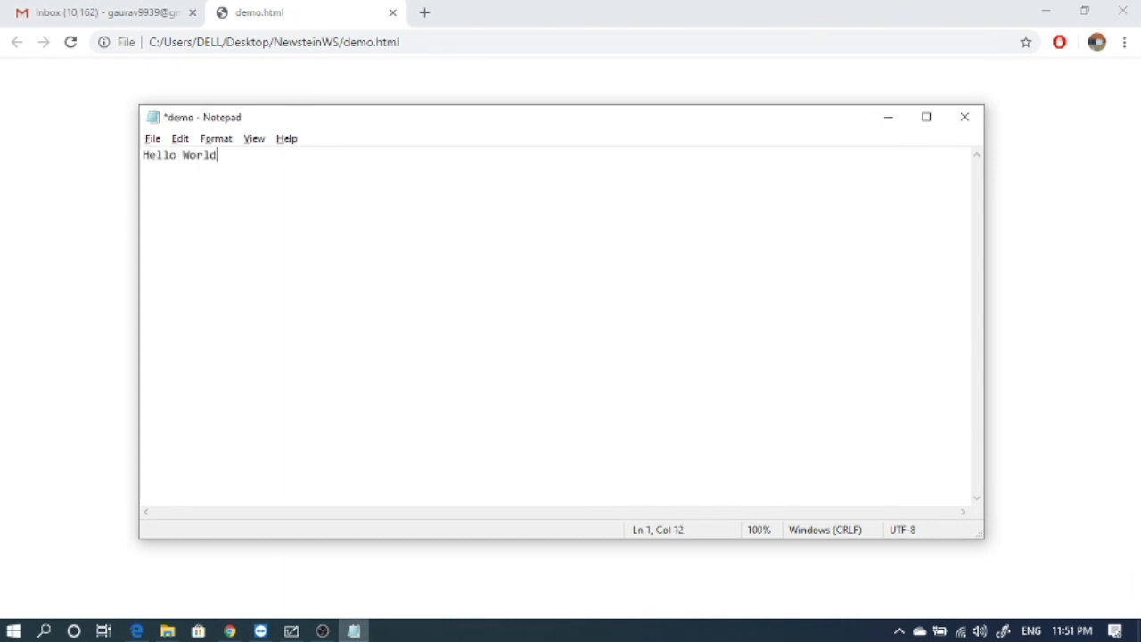
type("!")
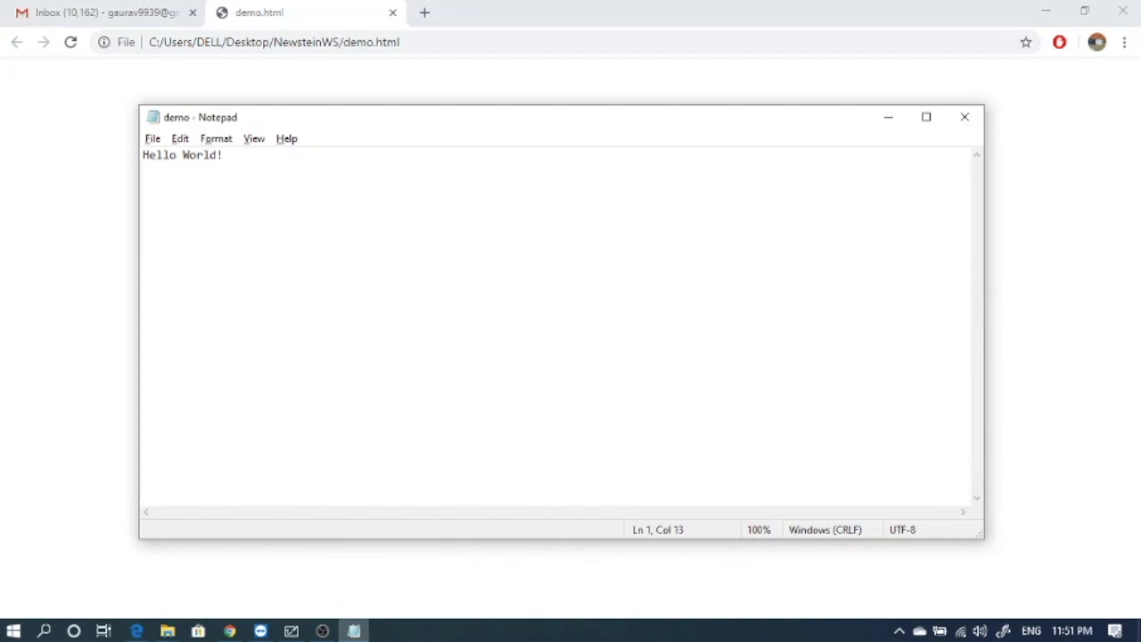